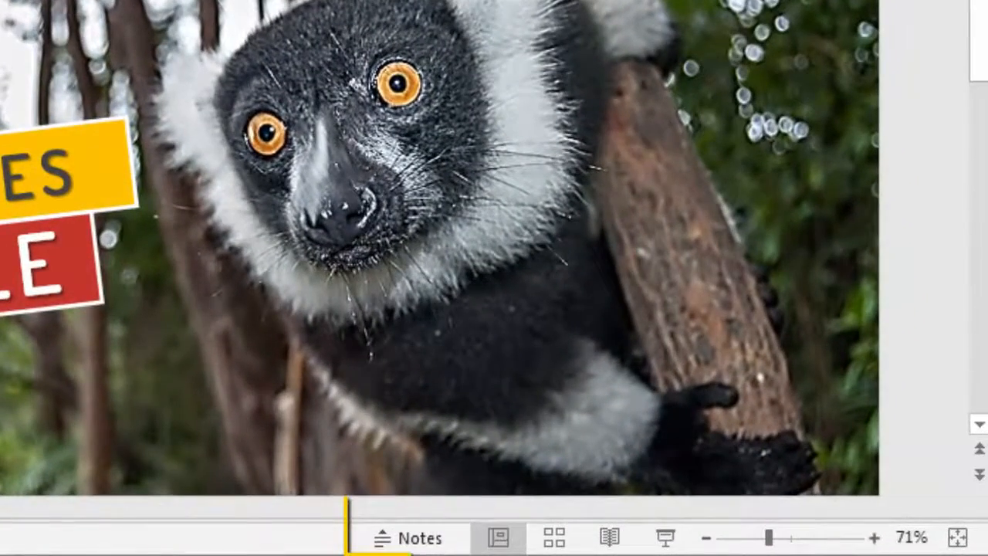
# Step: Show the speaker notes pane beneath the lemur title slide
pyautogui.click(408, 537)
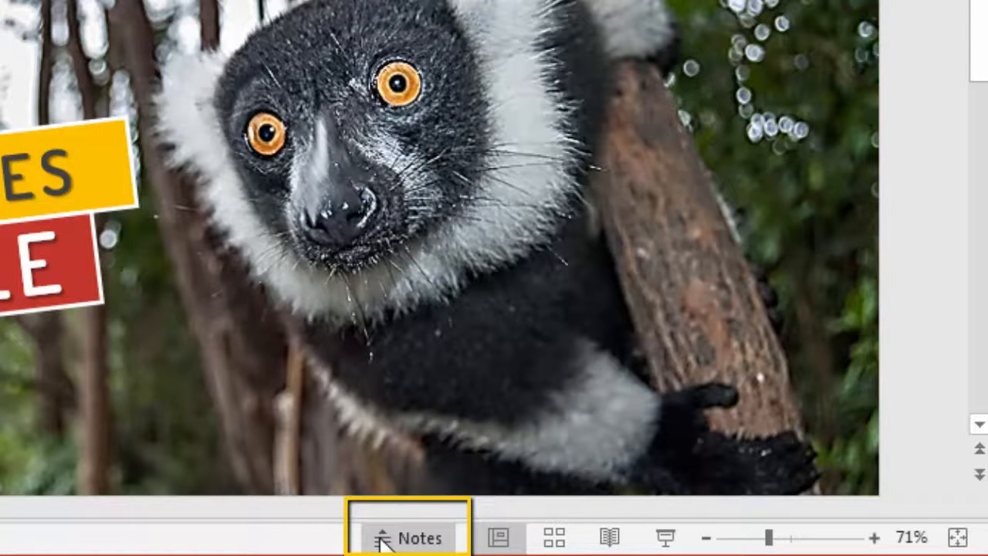
pyautogui.click(704, 537)
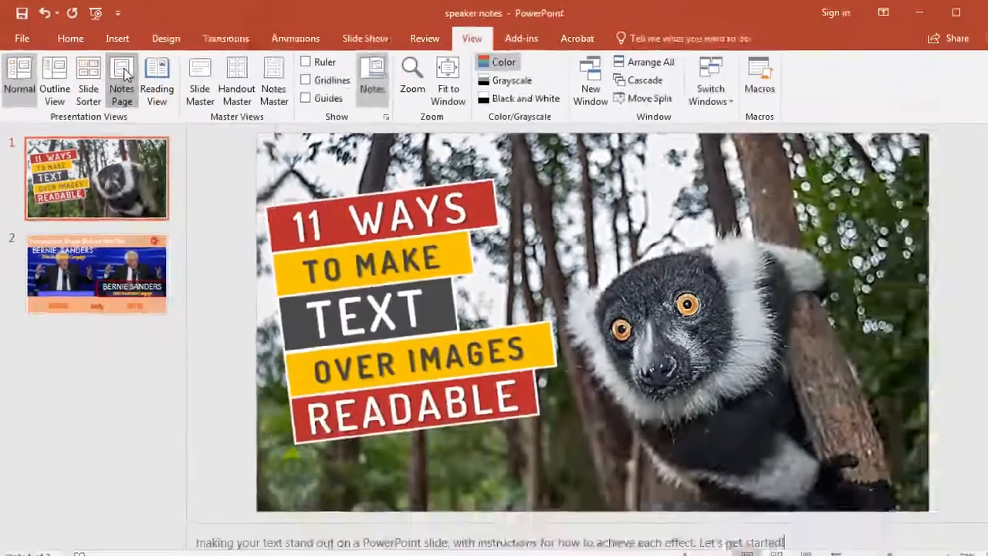
# Step: Check slide 1 in Notes Page view, return to Normal, and show slide 2's notes pane
pyautogui.click(120, 80)
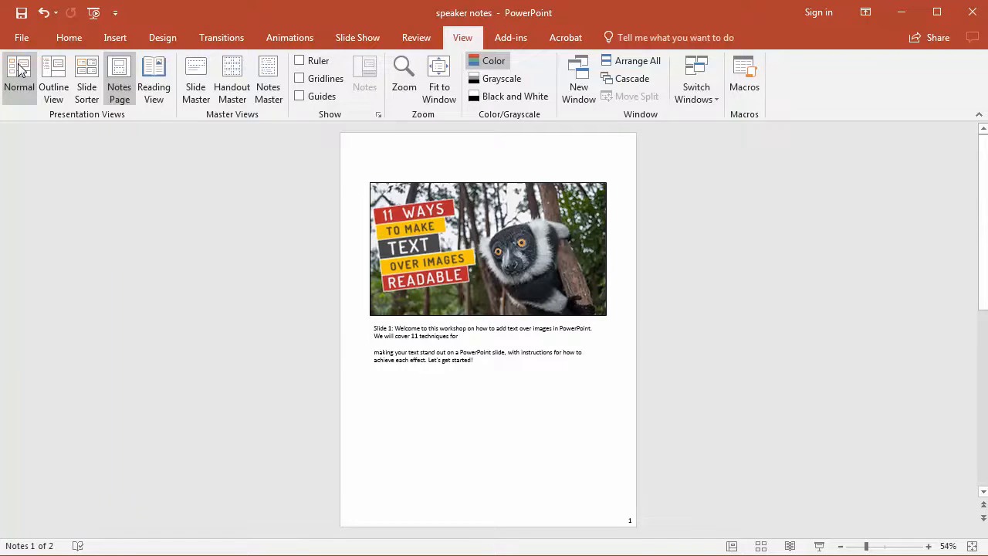
pyautogui.click(19, 74)
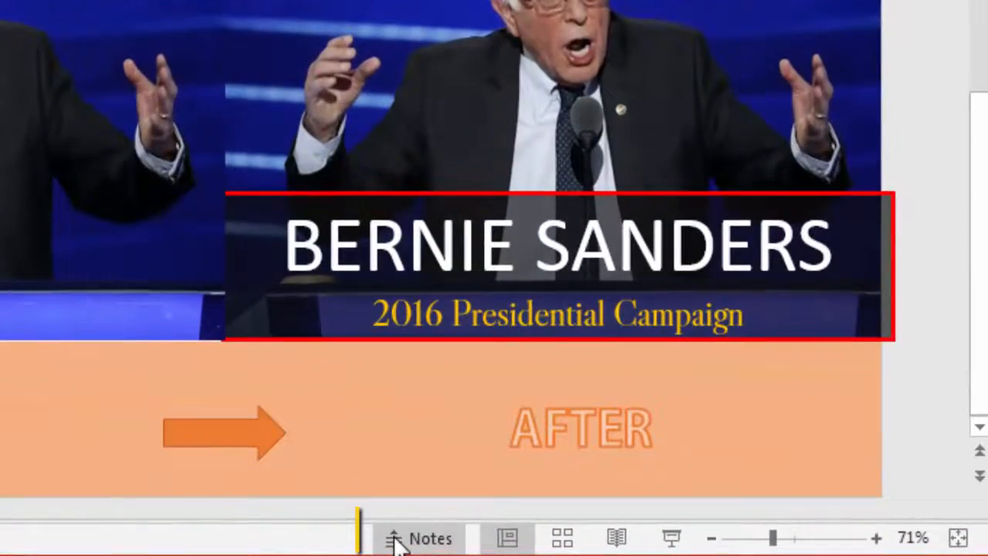
pyautogui.click(417, 537)
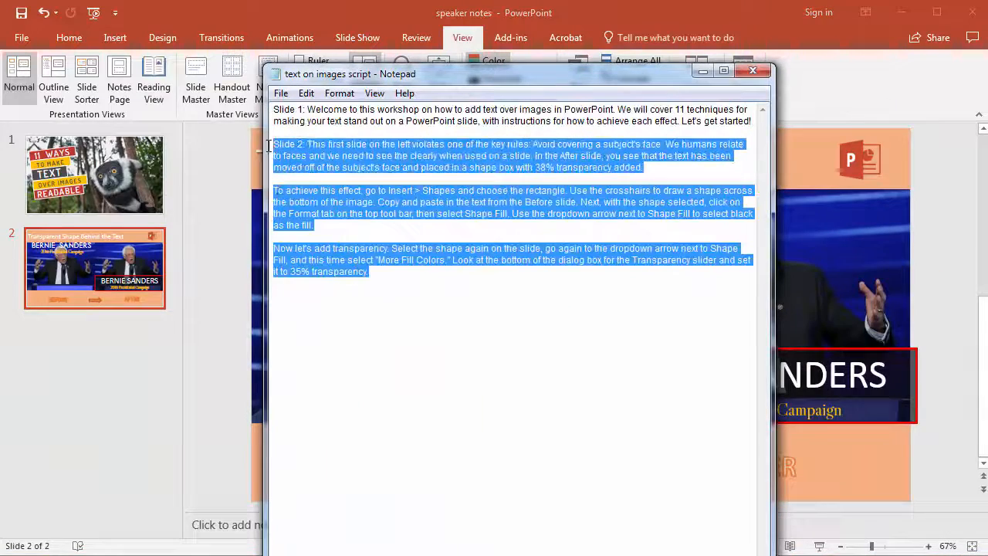
pyautogui.click(753, 71)
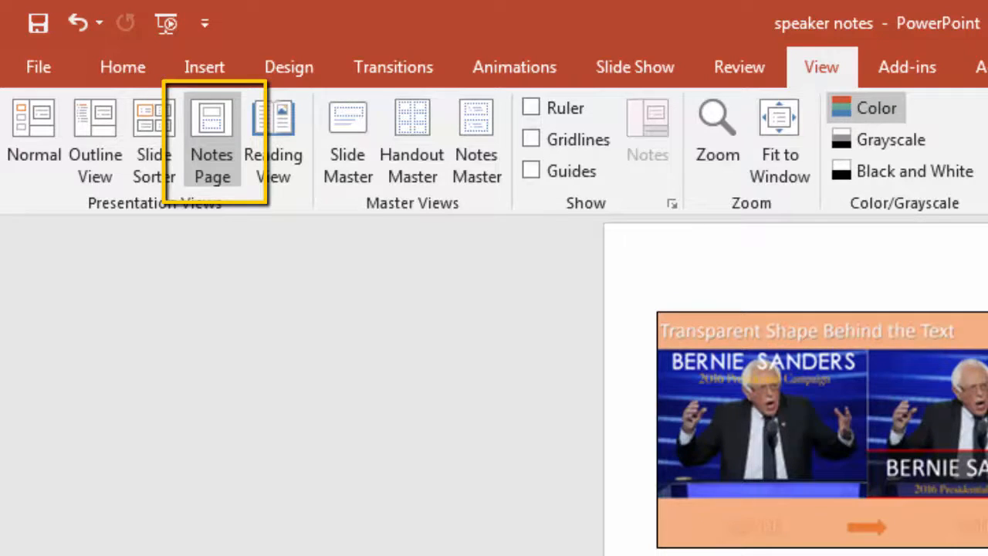
# Step: Show slide 2 with its pasted script as a full Notes Page and review it
pyautogui.click(212, 131)
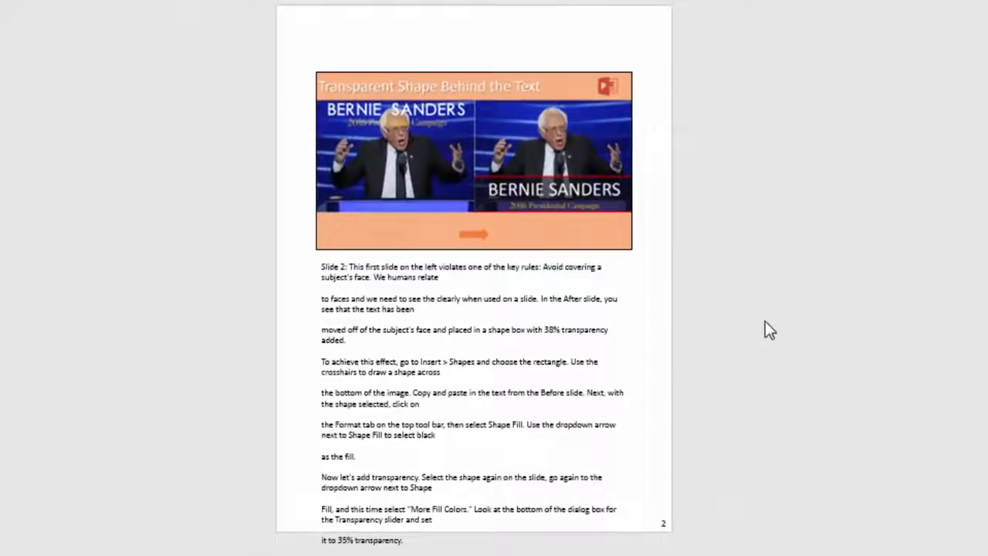
pyautogui.scroll(3)
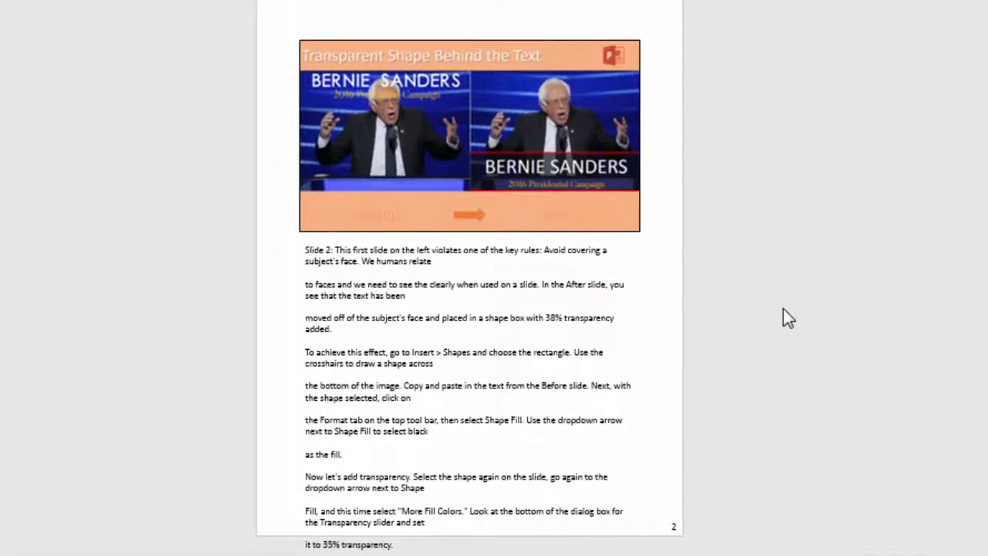